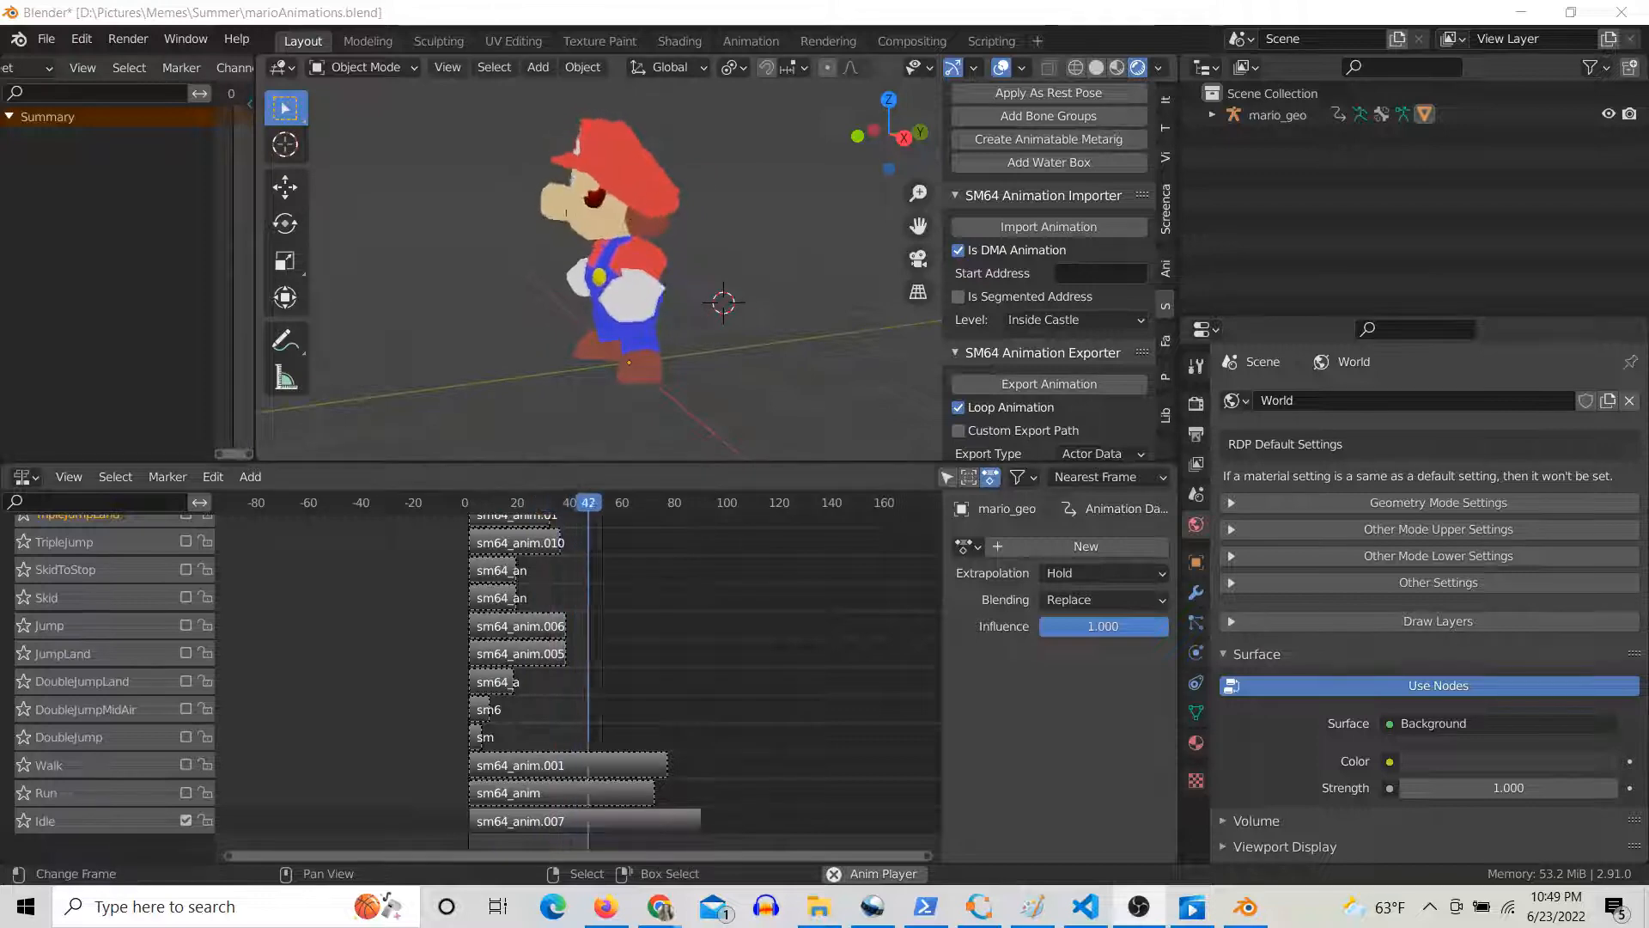
# - Enable the Walk, Run, DoubleJump, DoubleJumpMidAir and DoubleJumpLand NLA tracks alongside Idle
pyautogui.click(587, 502)
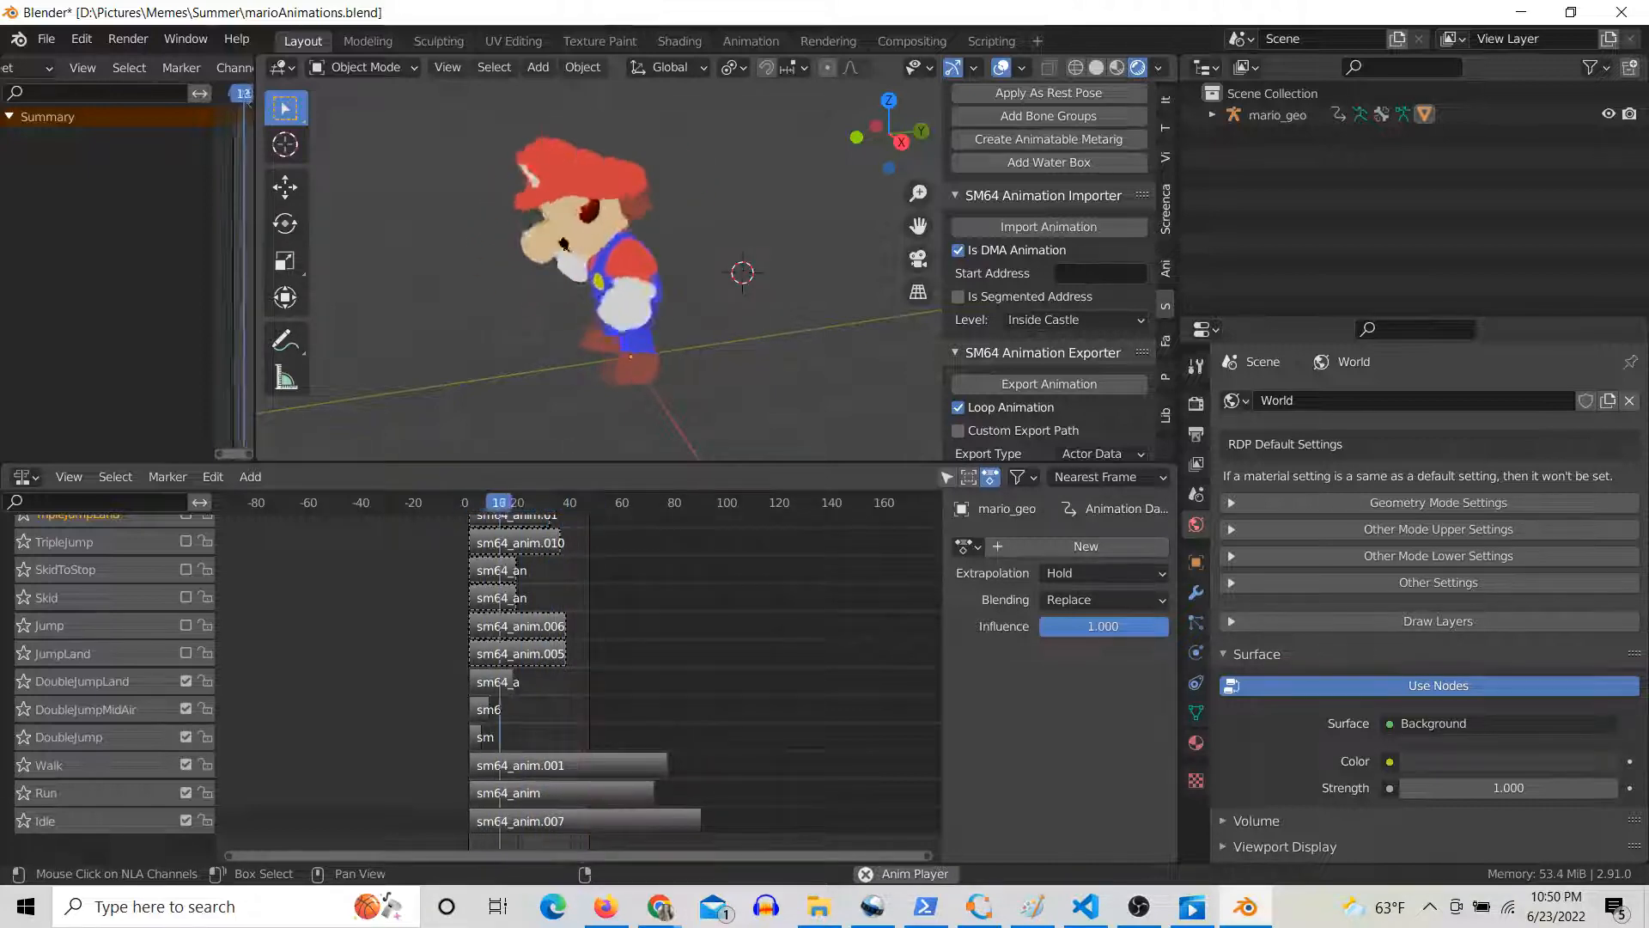
# - Enable the Punch, Crawl, Dive and SideFlip tracks higher up the NLA channel list
pyautogui.click(501, 502)
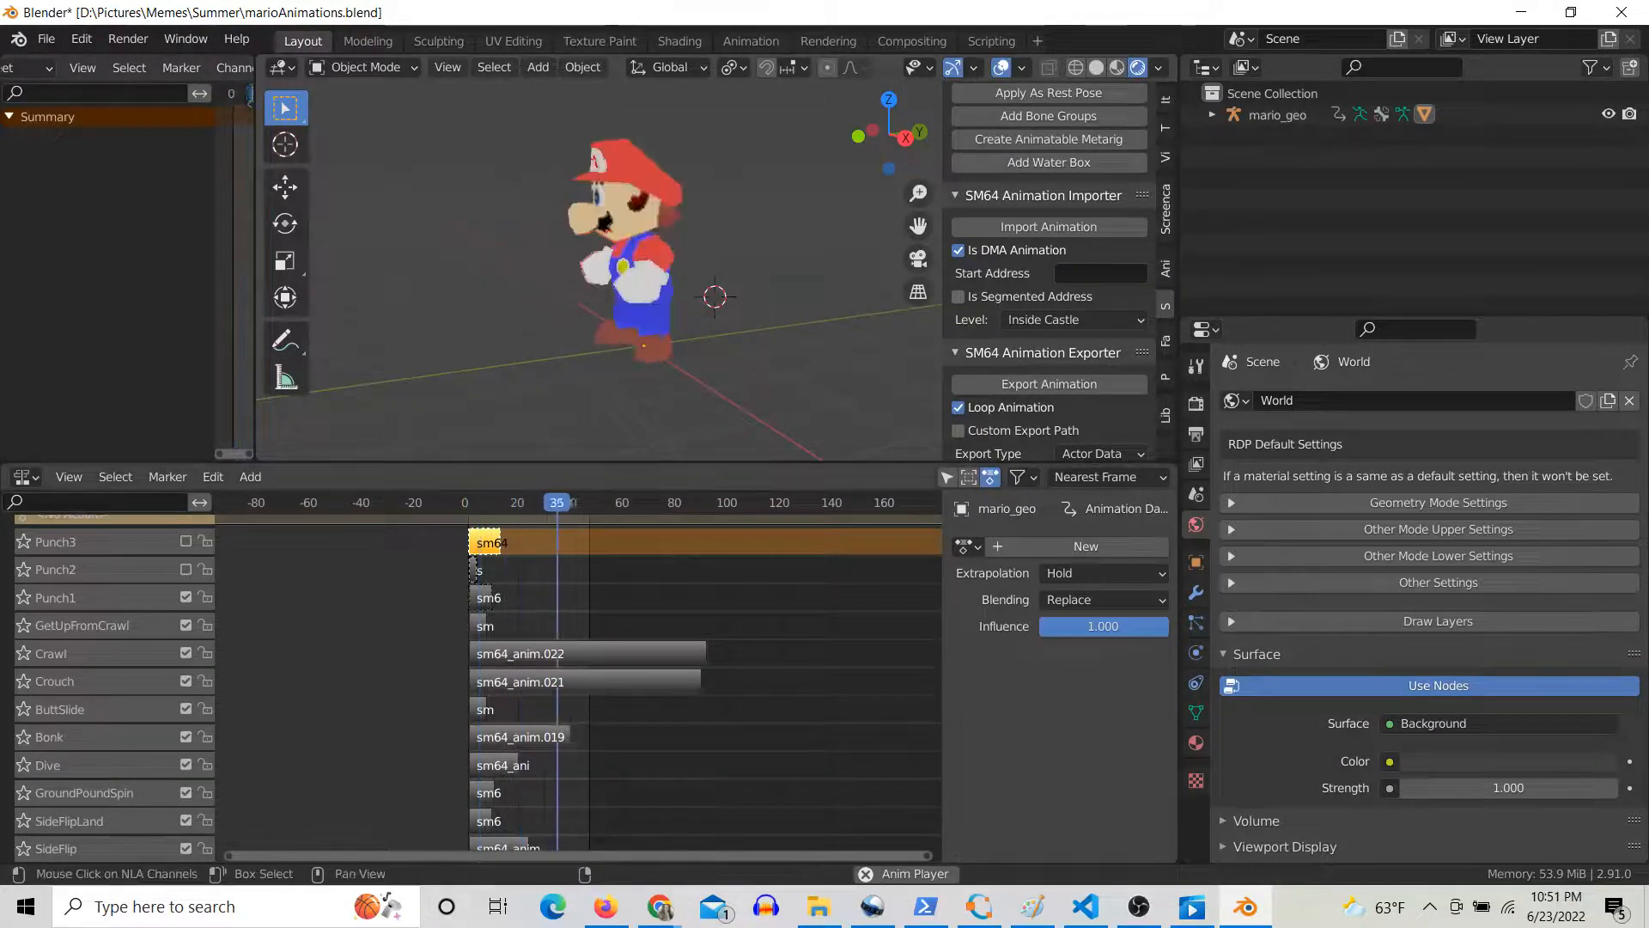
# - Fit all NLA tracks in view, select mario_geo, and set the playhead to frame 10
pyautogui.press('Right')
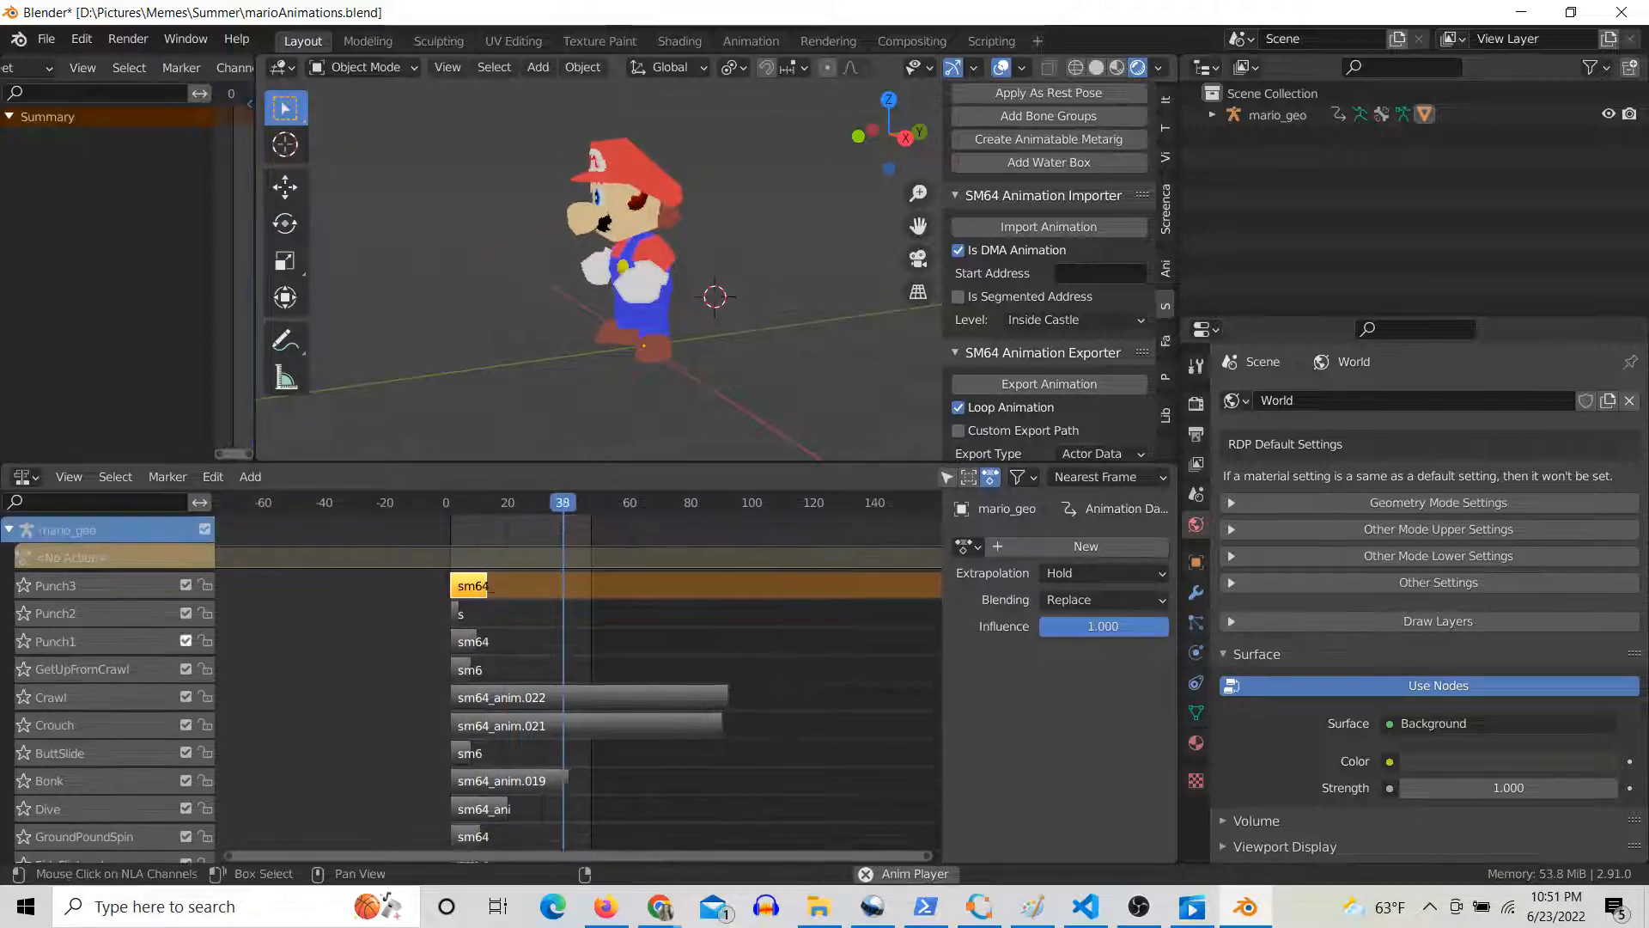
pyautogui.click(1273, 114)
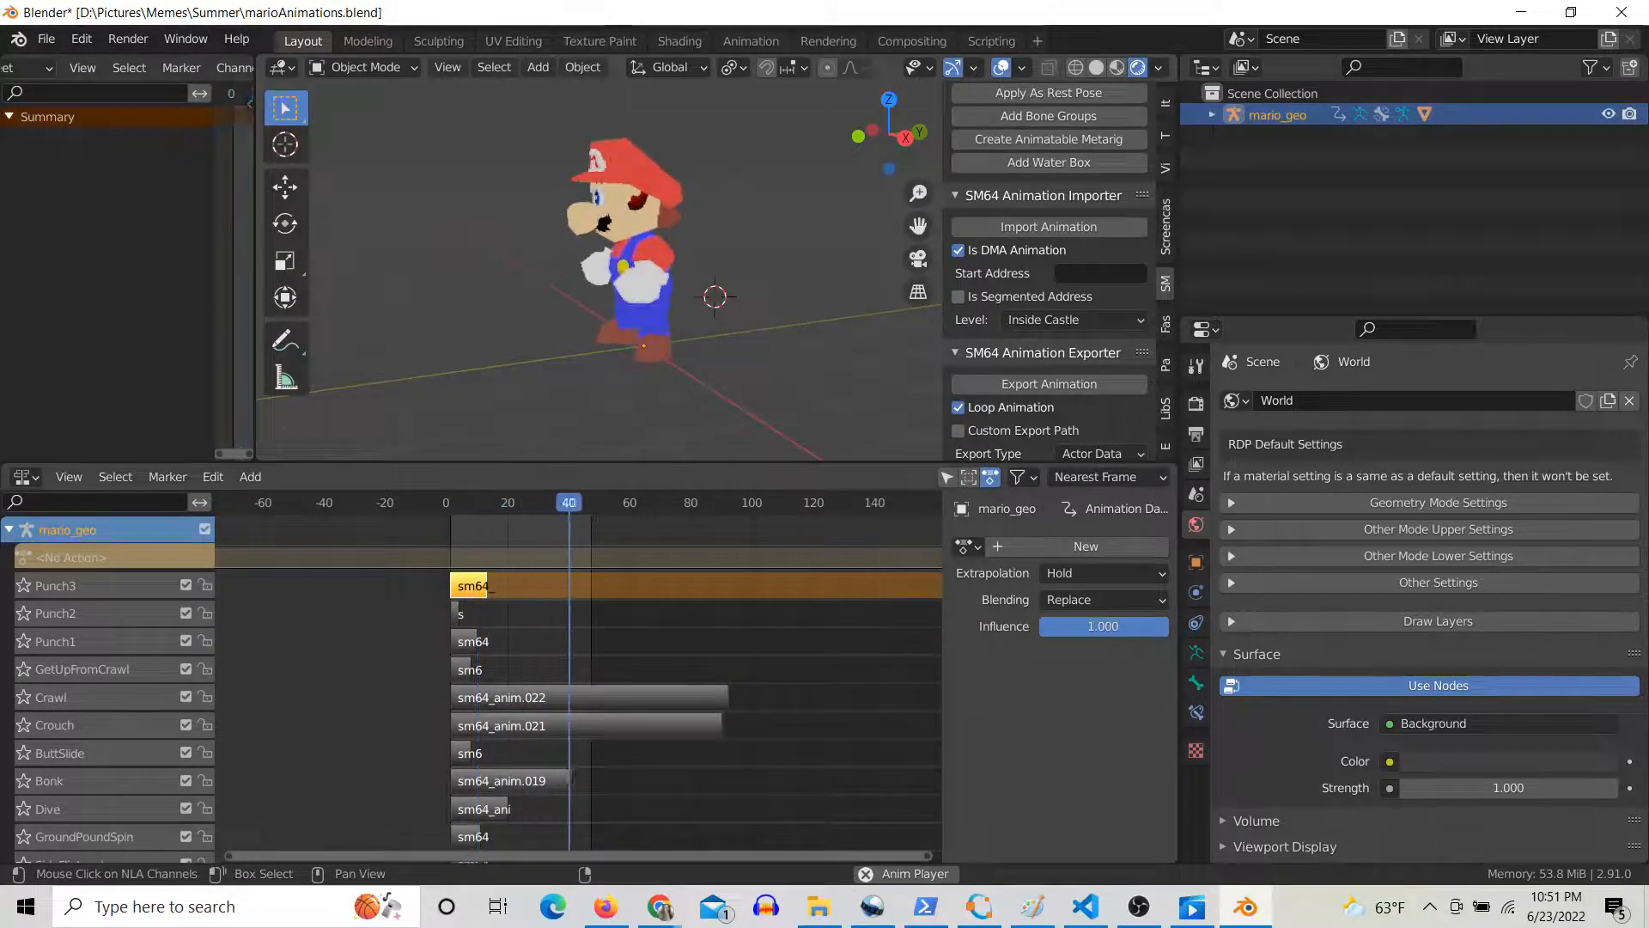
pyautogui.click(19, 477)
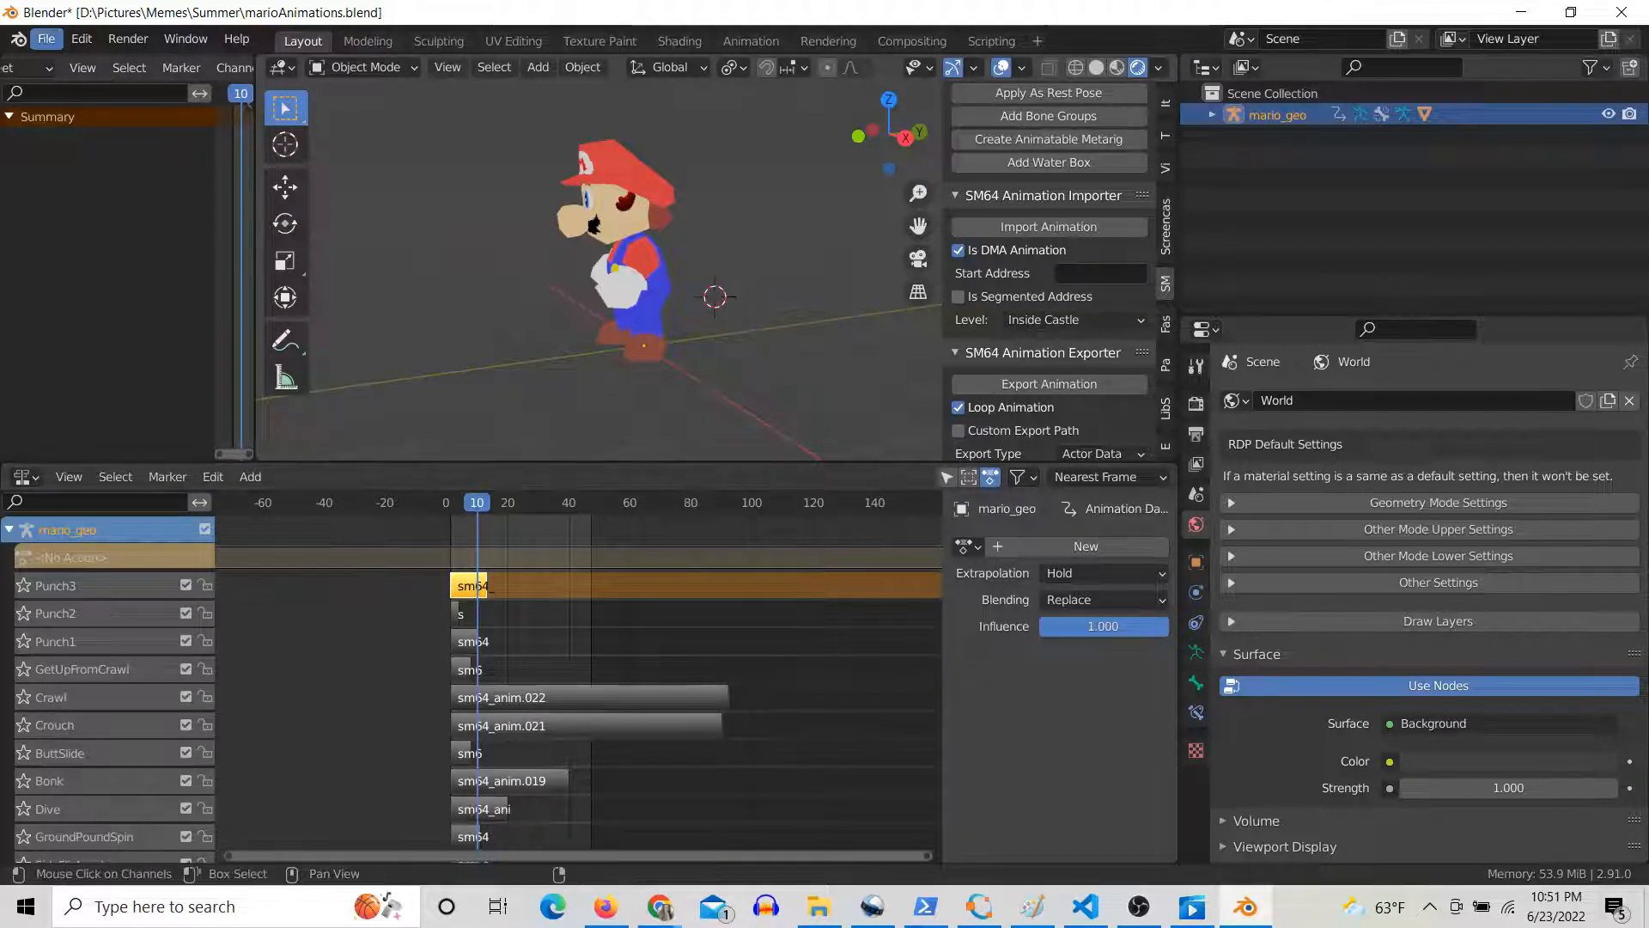
pyautogui.click(46, 38)
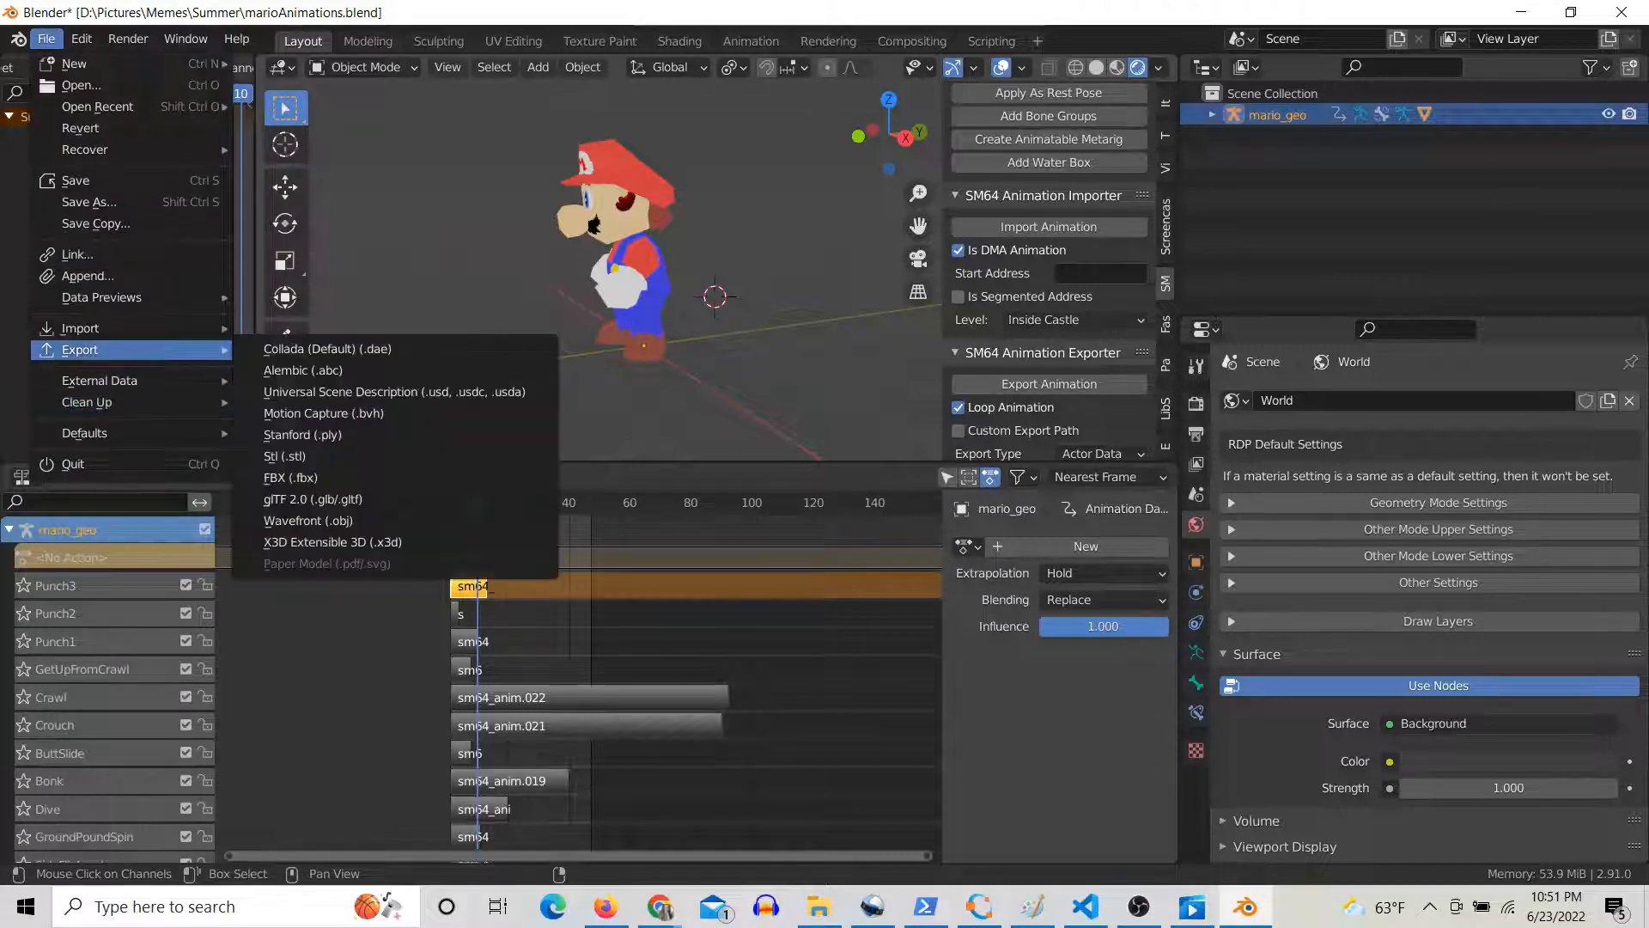
pyautogui.moveTo(292, 478)
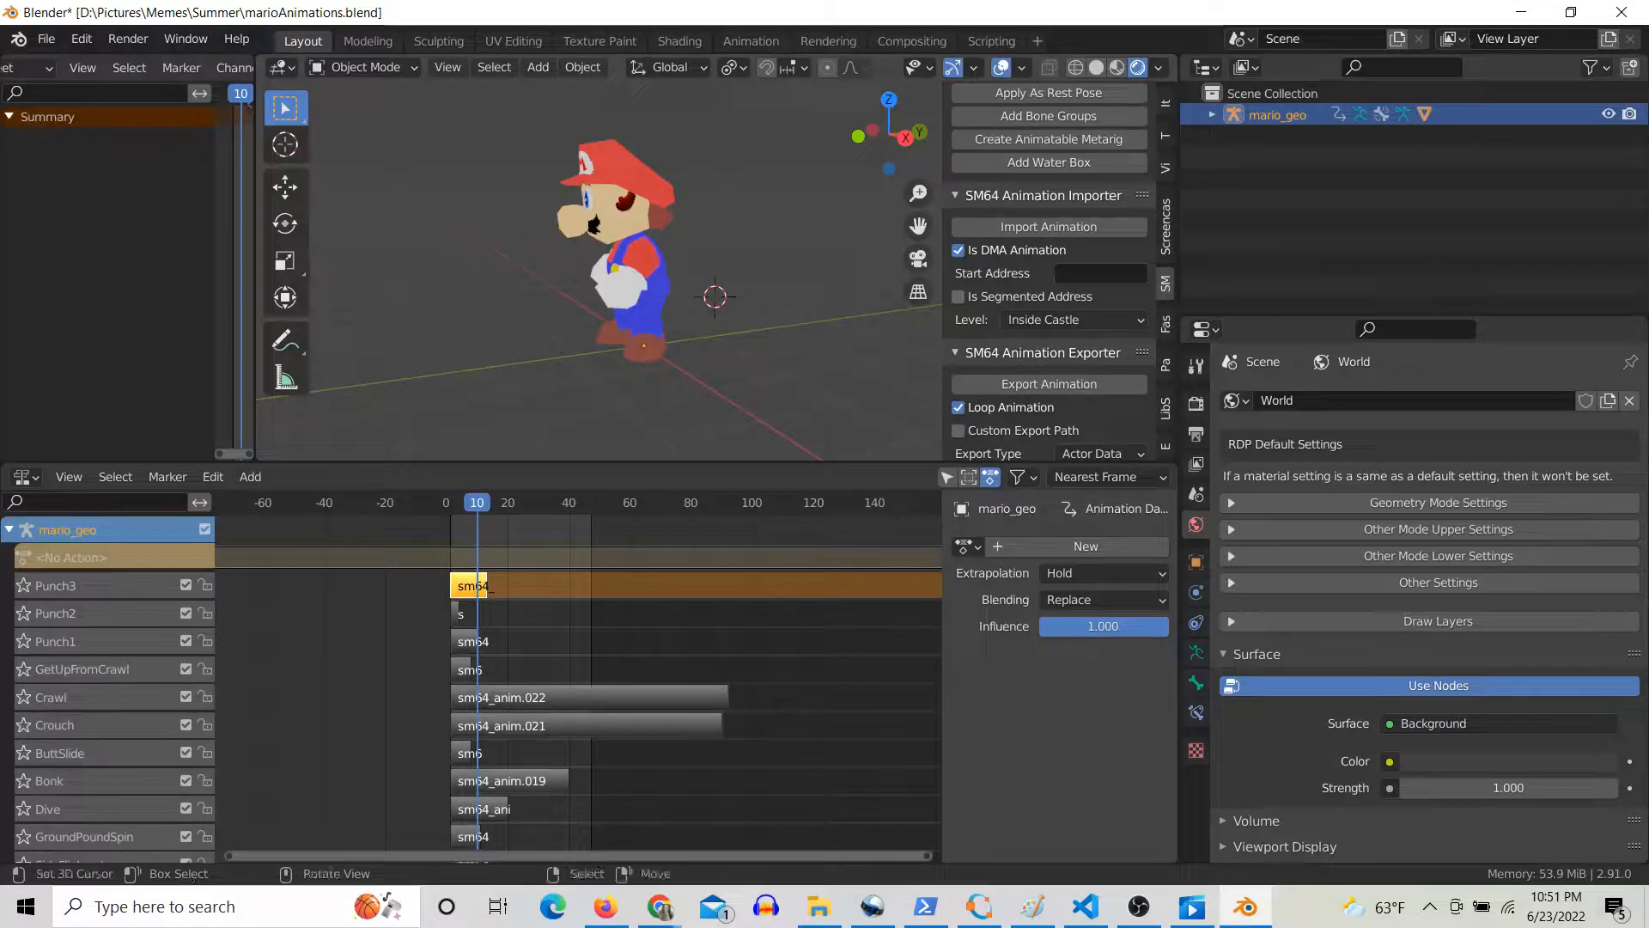
pyautogui.click(460, 501)
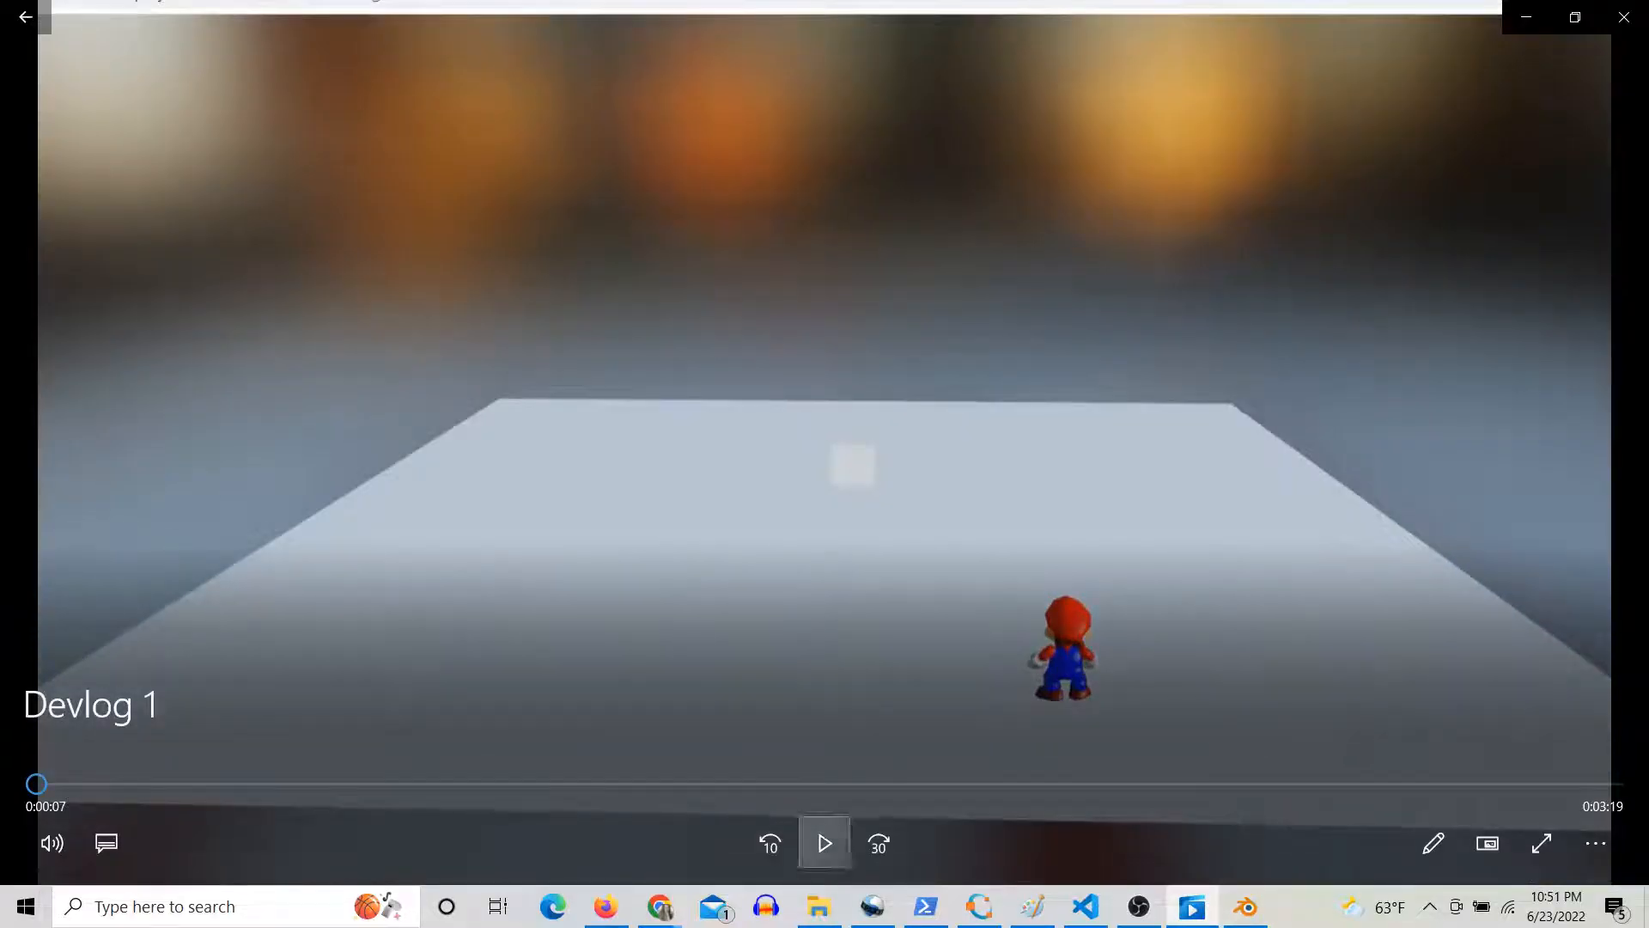
pyautogui.moveTo(824, 843)
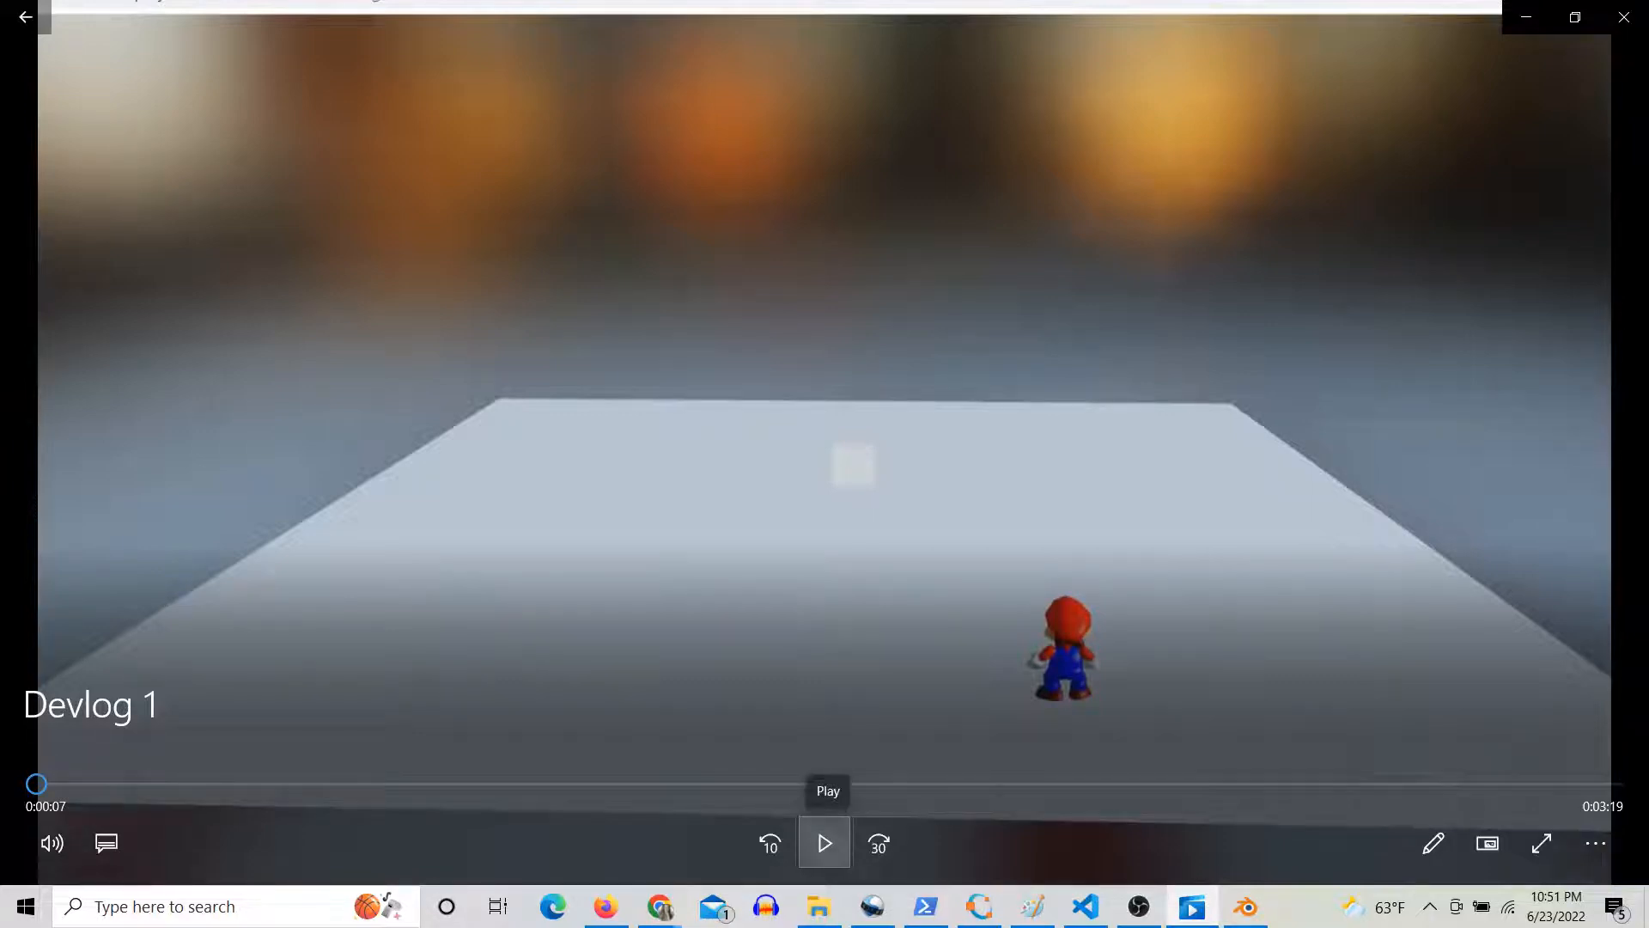
# - Start playing the Devlog 1 video in Movies & TV
pyautogui.click(824, 843)
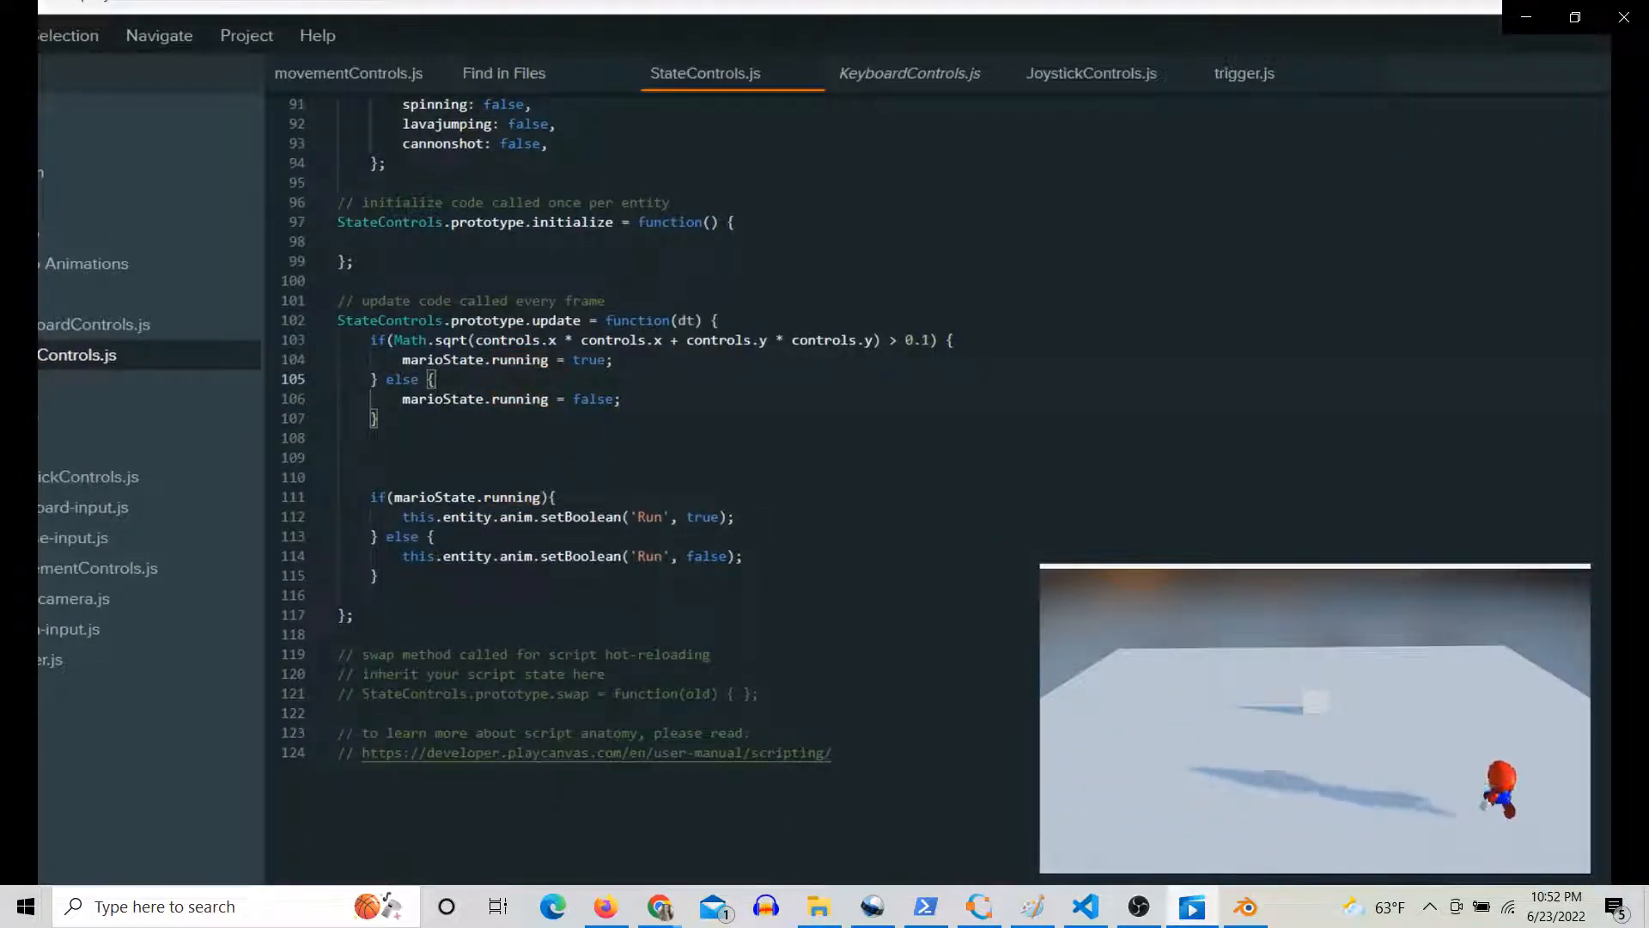
# - Continue the devlog to the StateControls.js Run-toggle code with joystick threshold 0.1
pyautogui.click(909, 73)
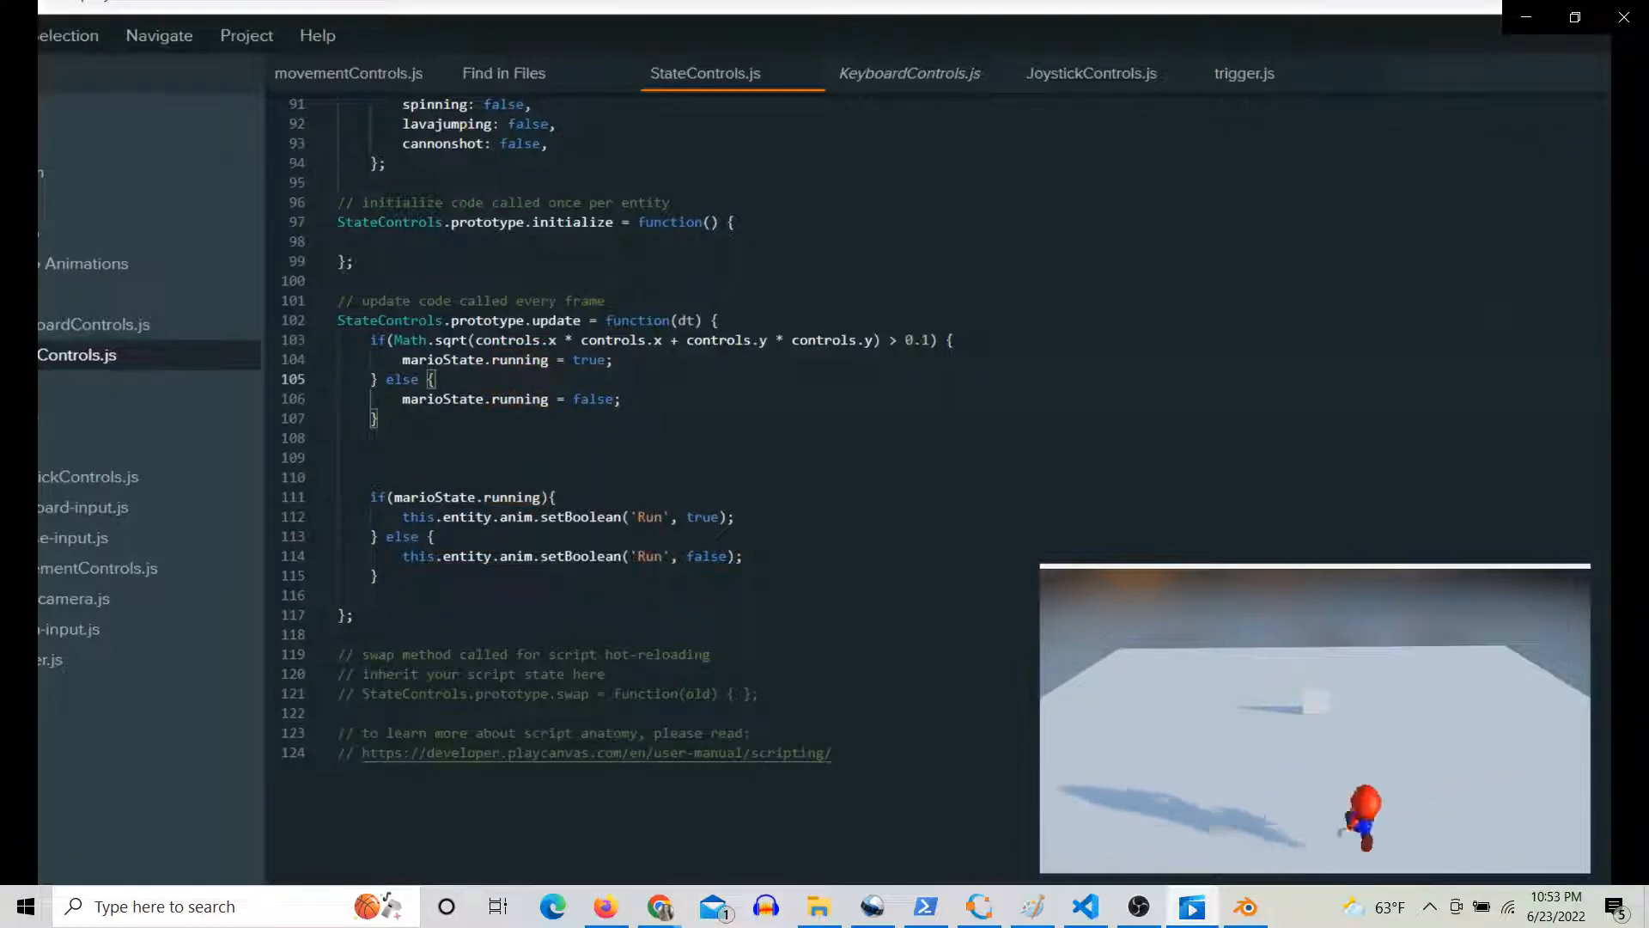
# - Check JoystickControls.js, then scroll StateControls.js to the speed-threshold update code
pyautogui.click(901, 73)
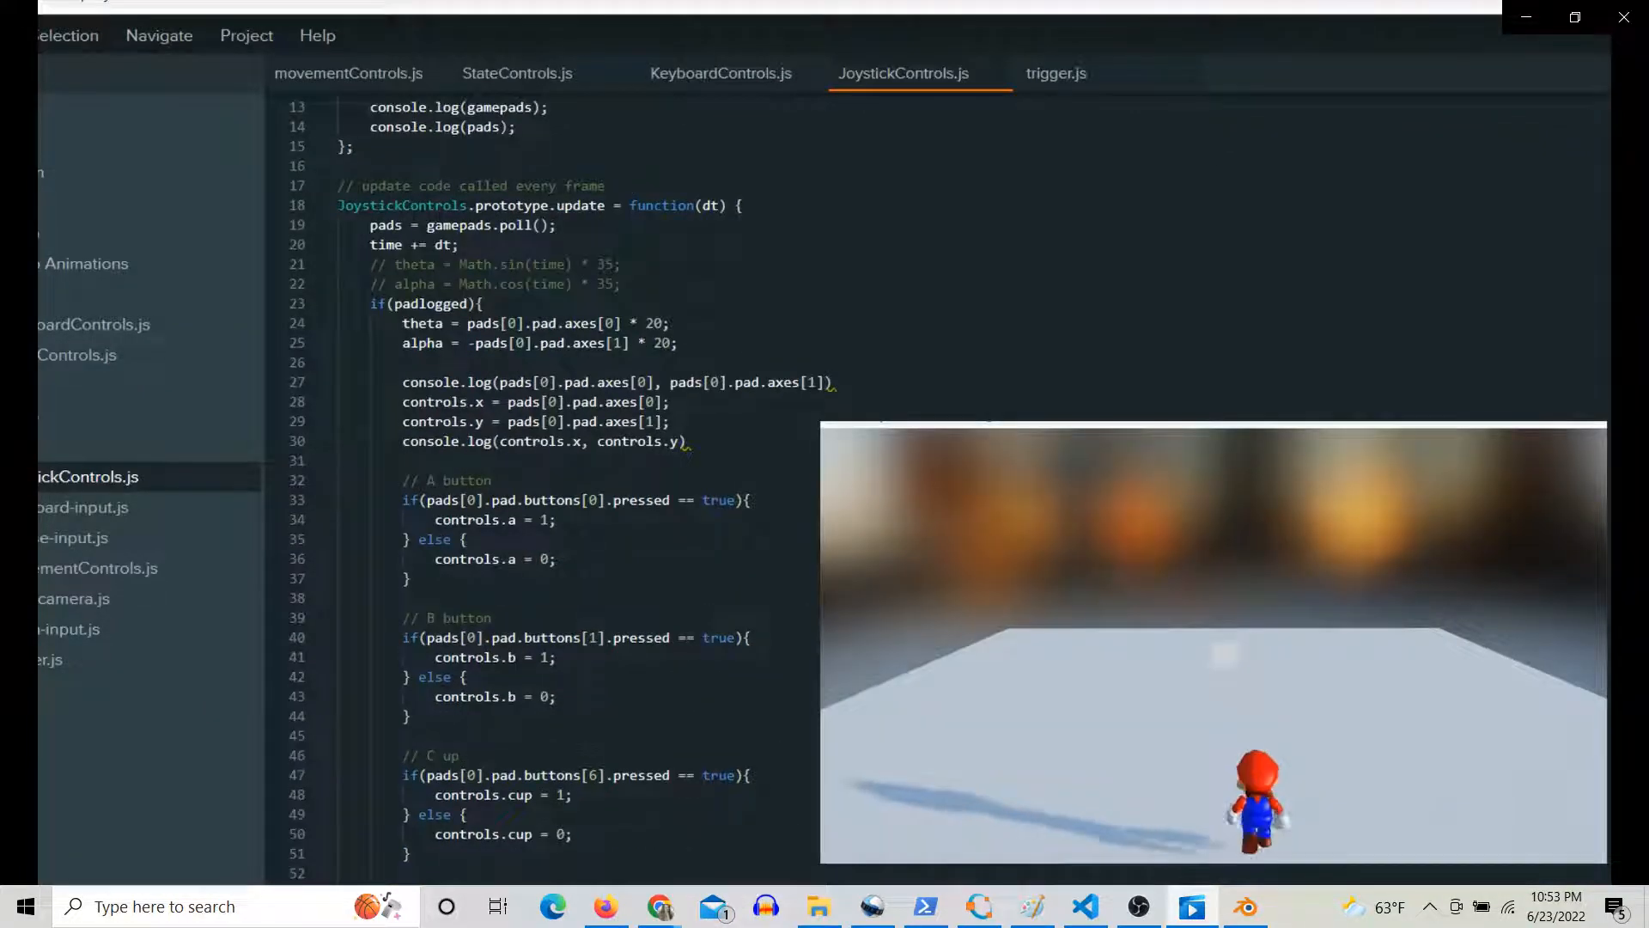
pyautogui.click(516, 72)
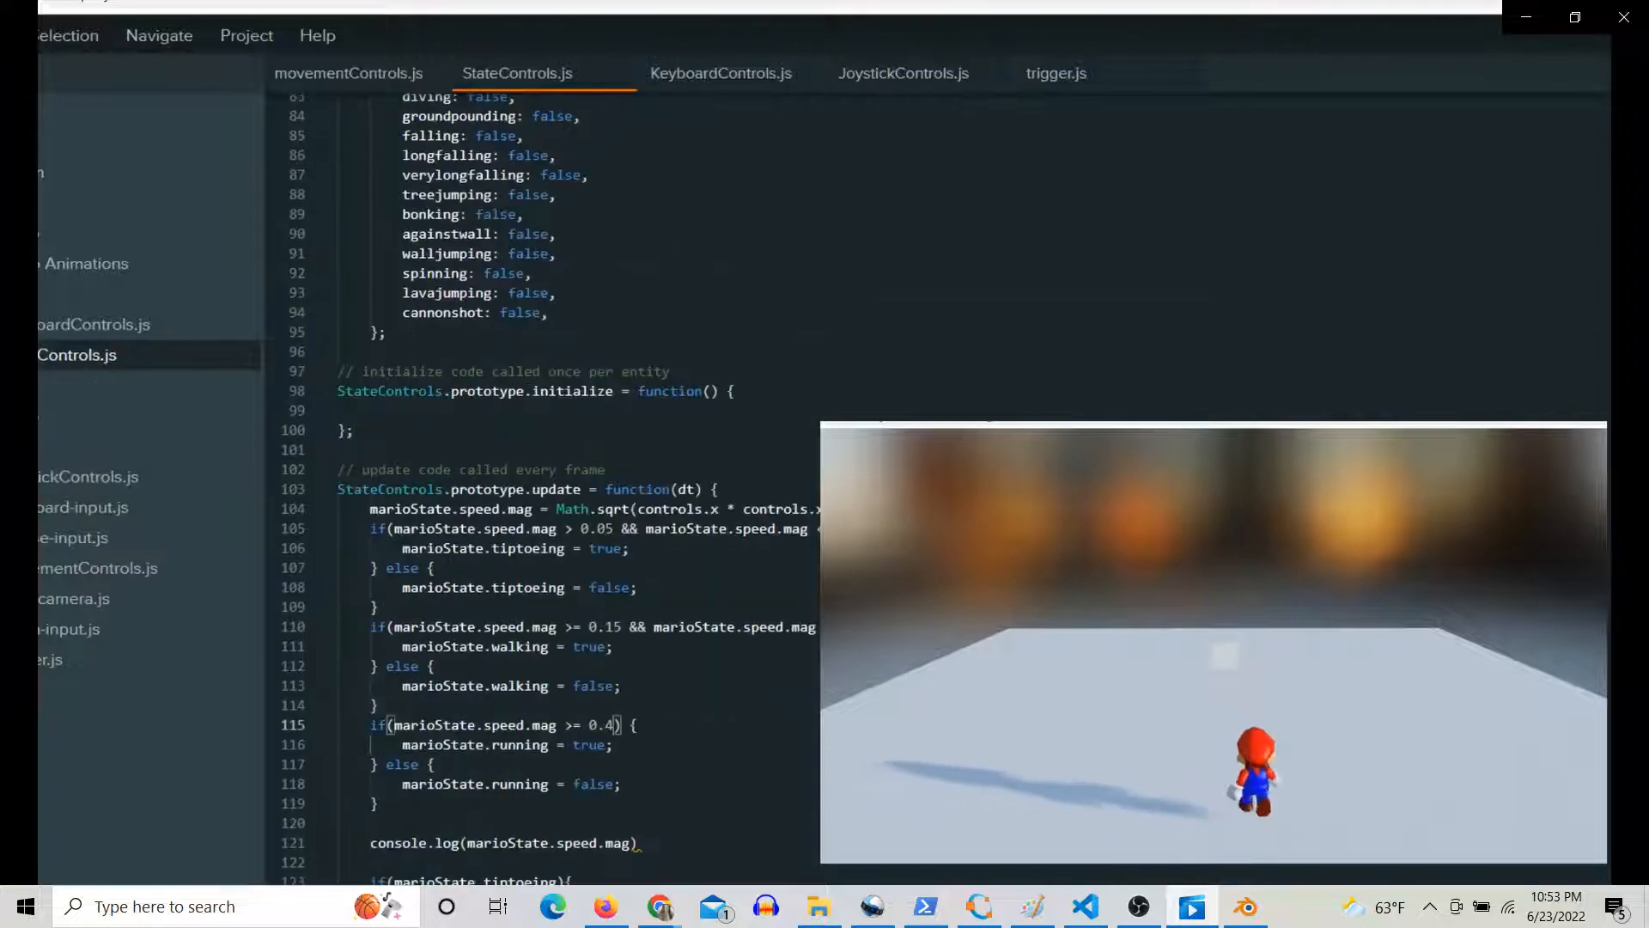
pyautogui.scroll(-3)
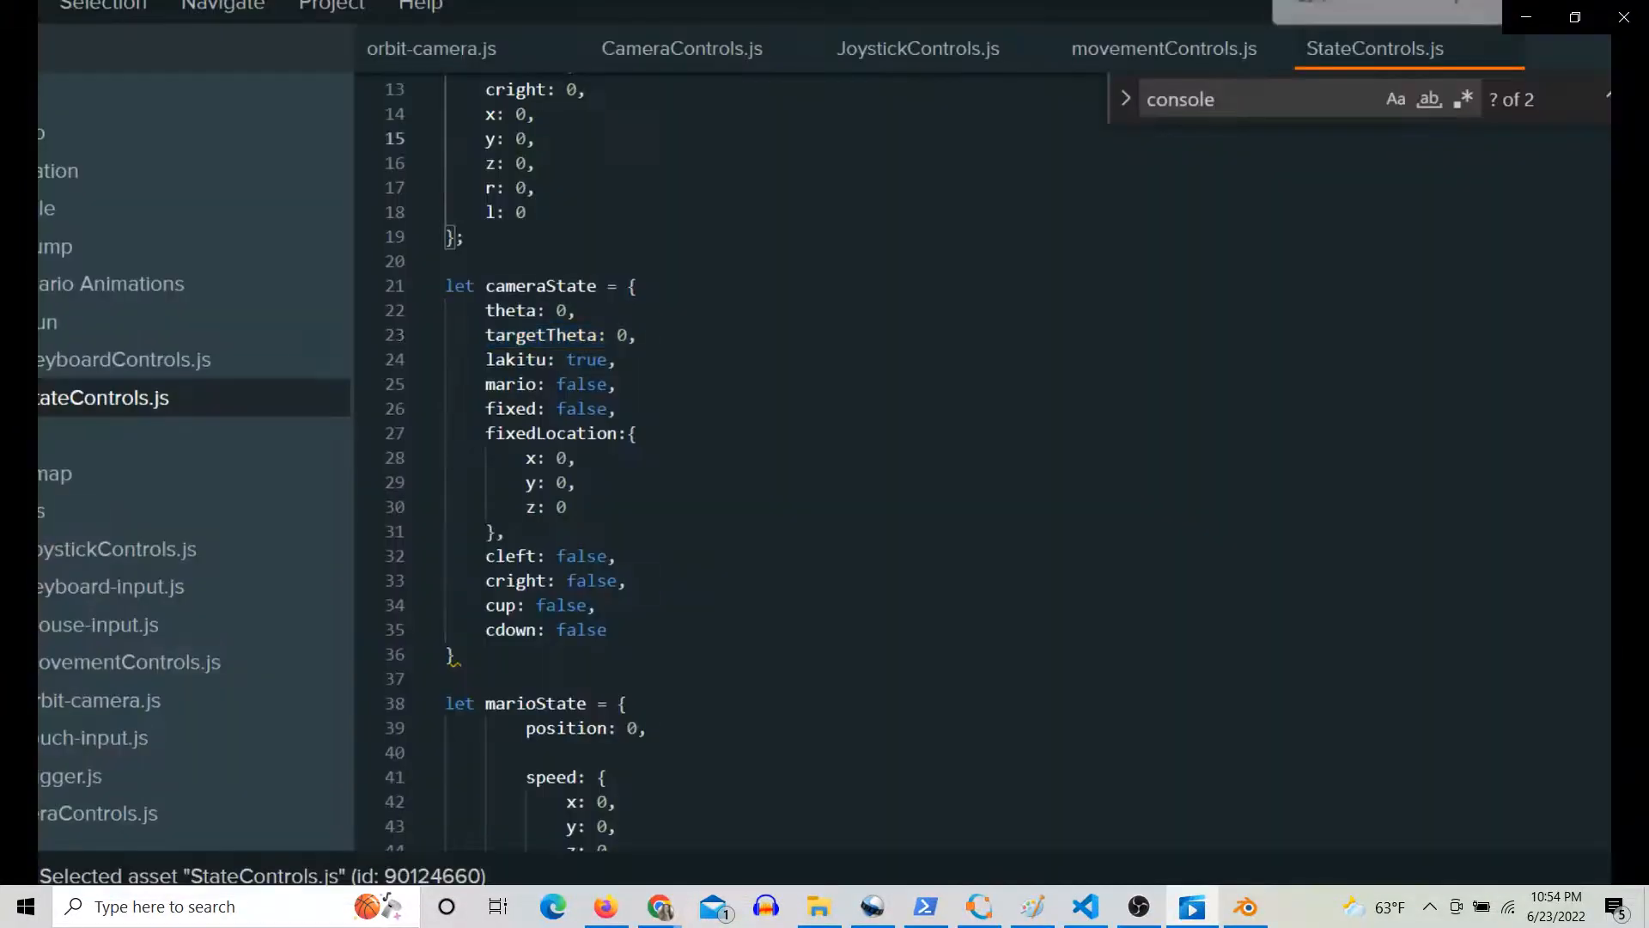
# - Select targetTheta in cameraState and view the Lakitu block in CameraControls.js
pyautogui.doubleClick(544, 334)
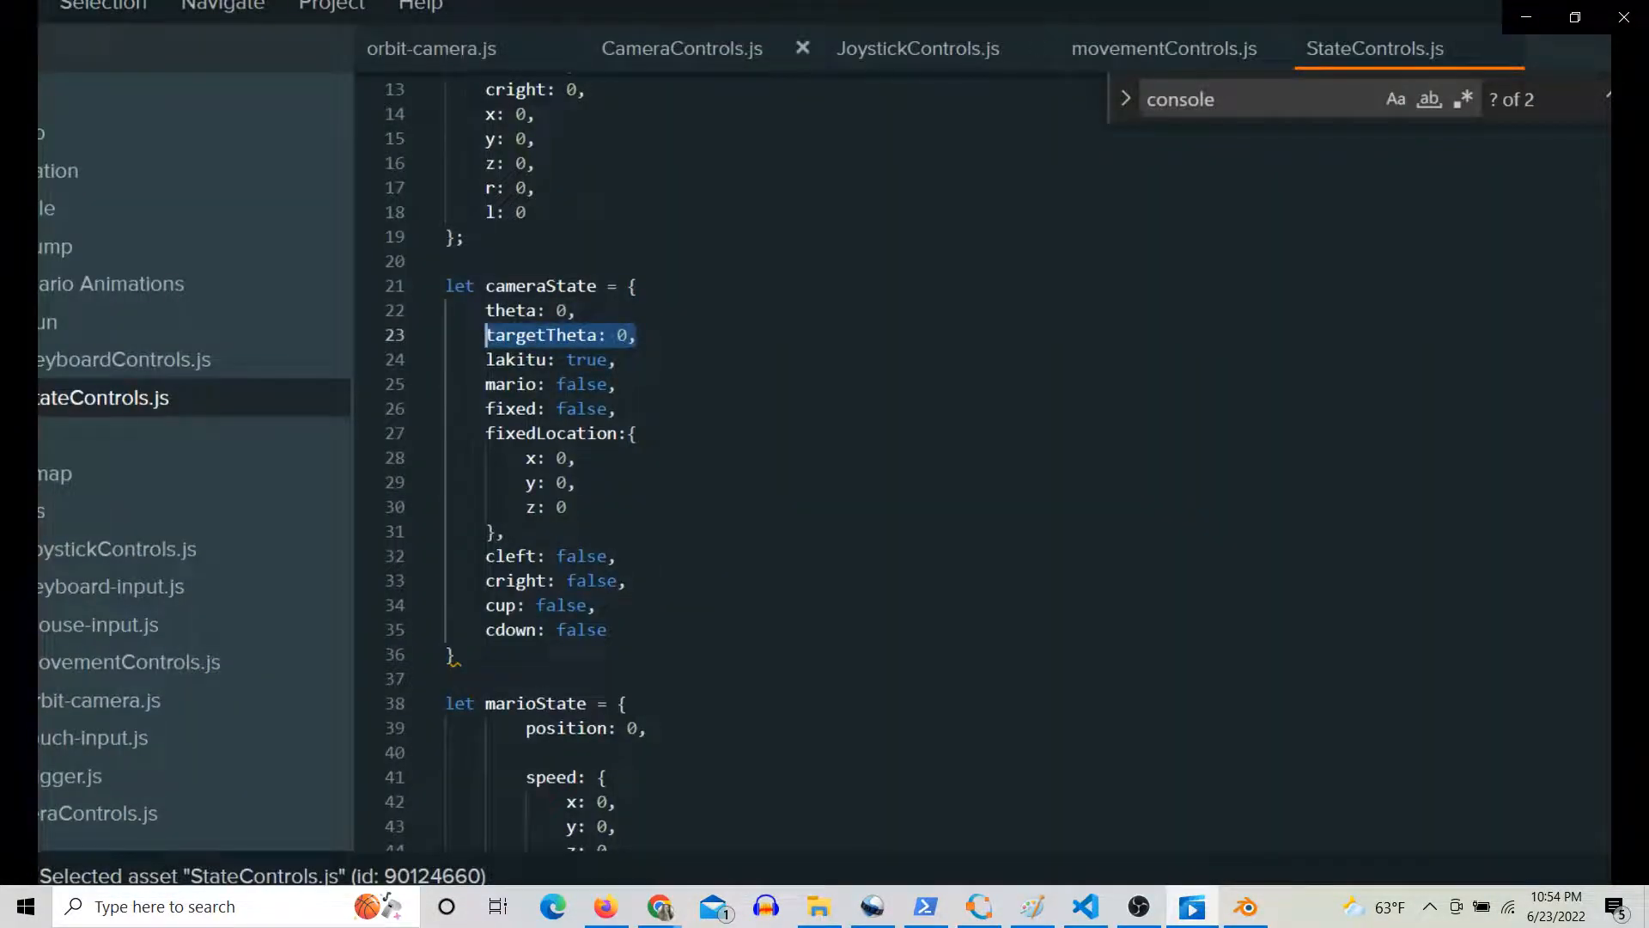
pyautogui.click(681, 48)
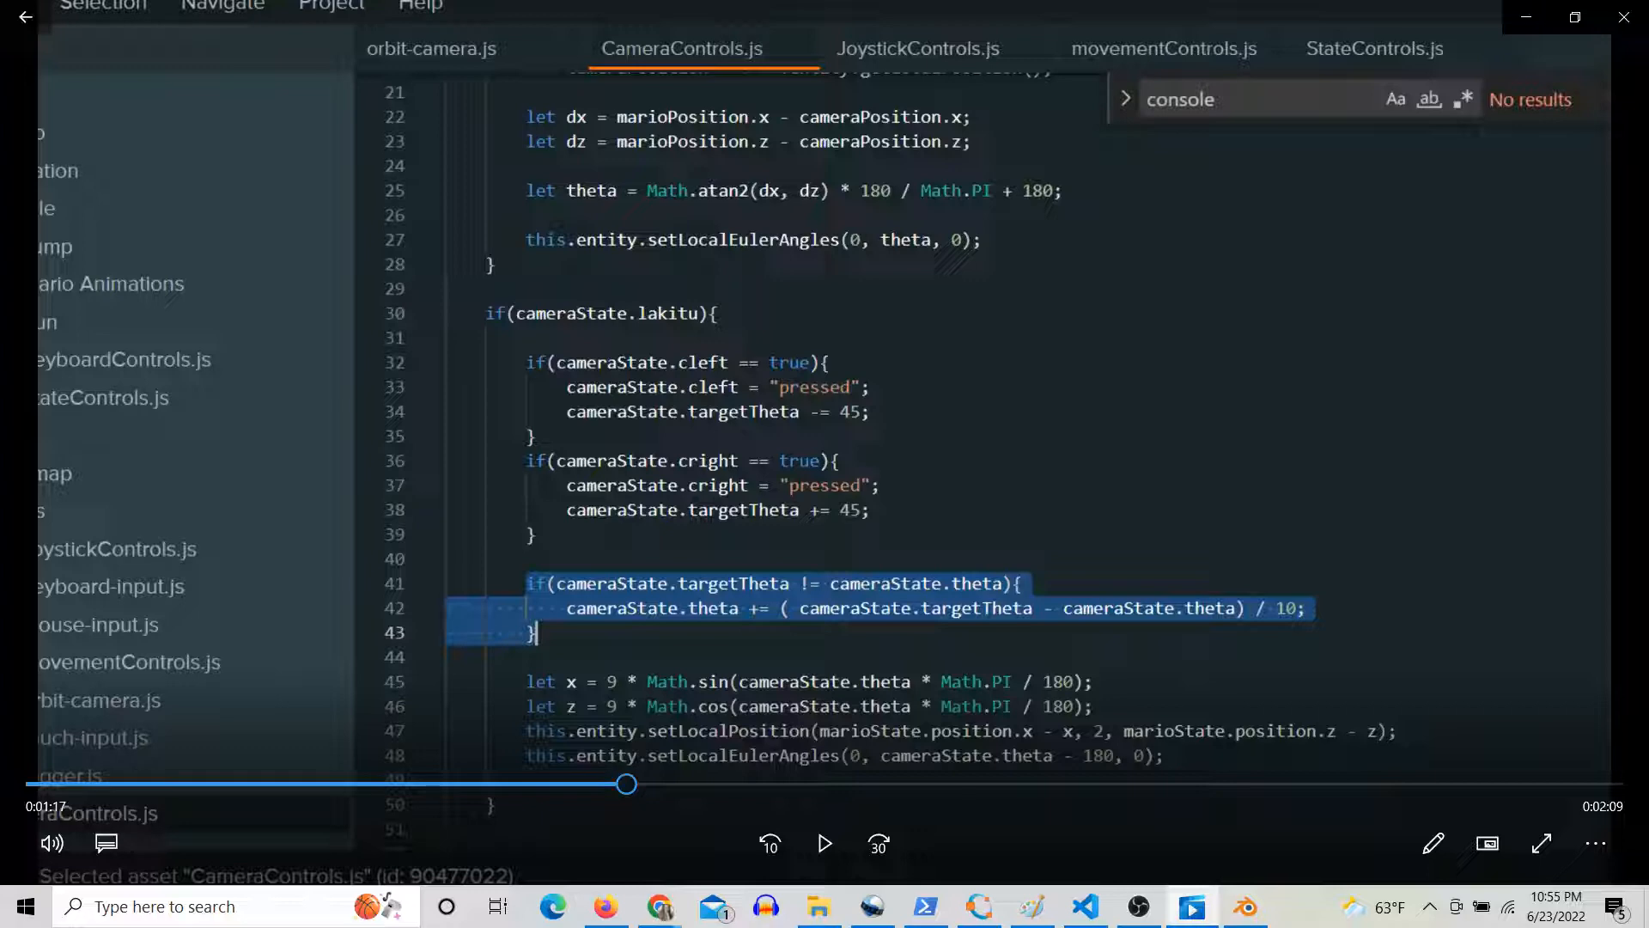
# - Play the devlog demo of Mario on the grey test plane, then pause it
pyautogui.click(825, 842)
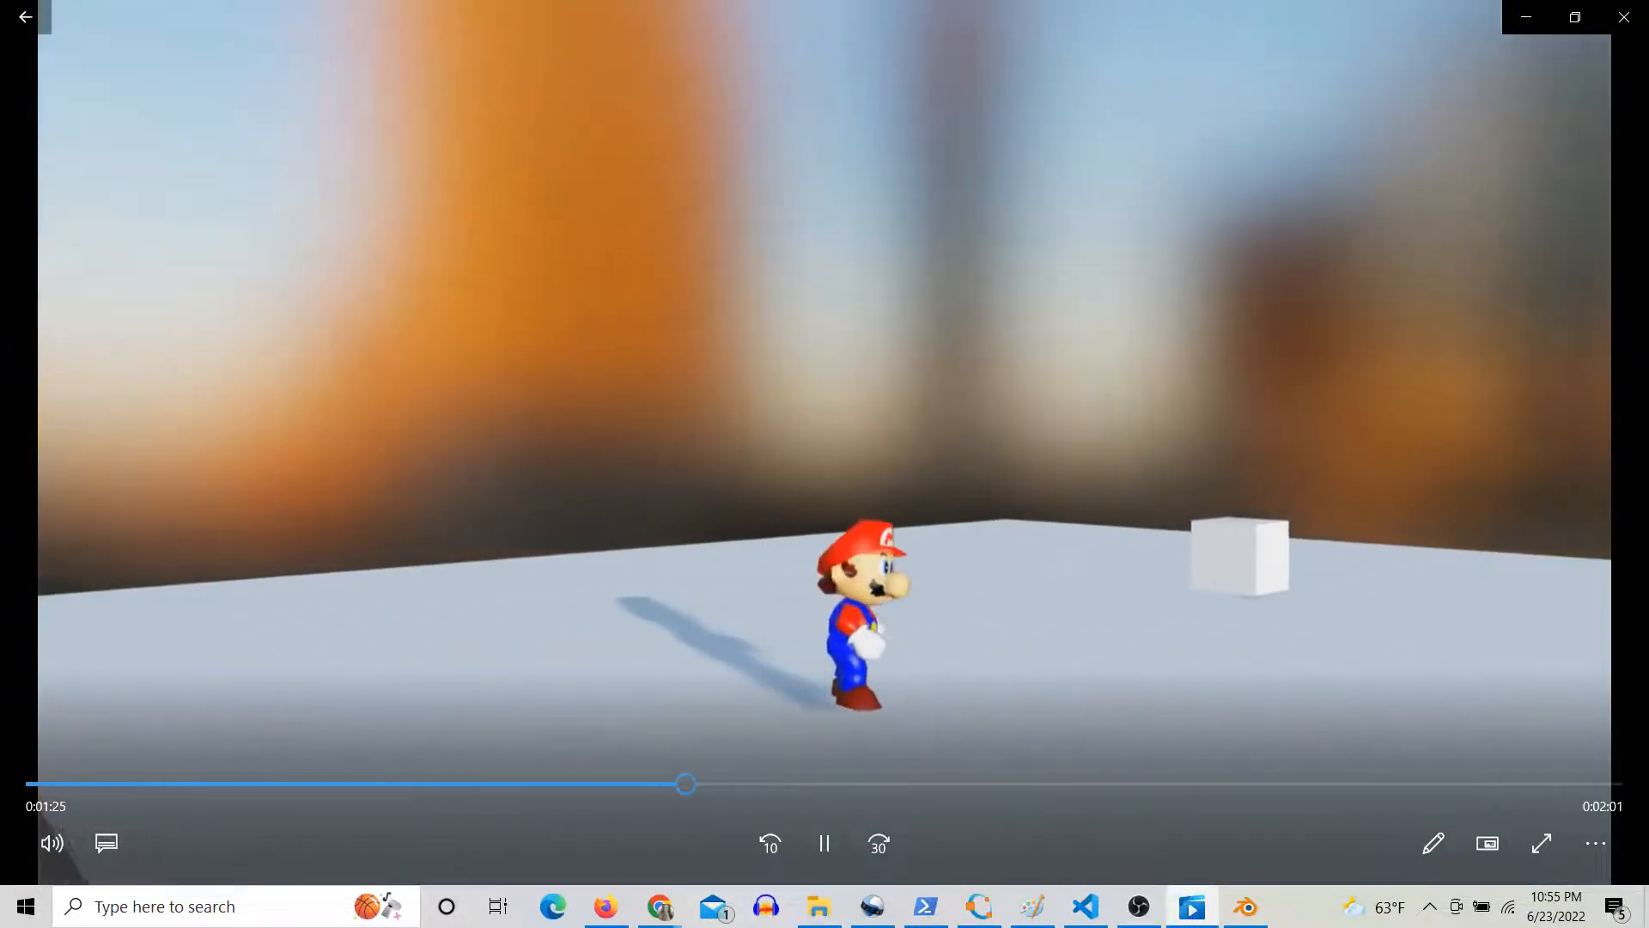
pyautogui.click(1541, 843)
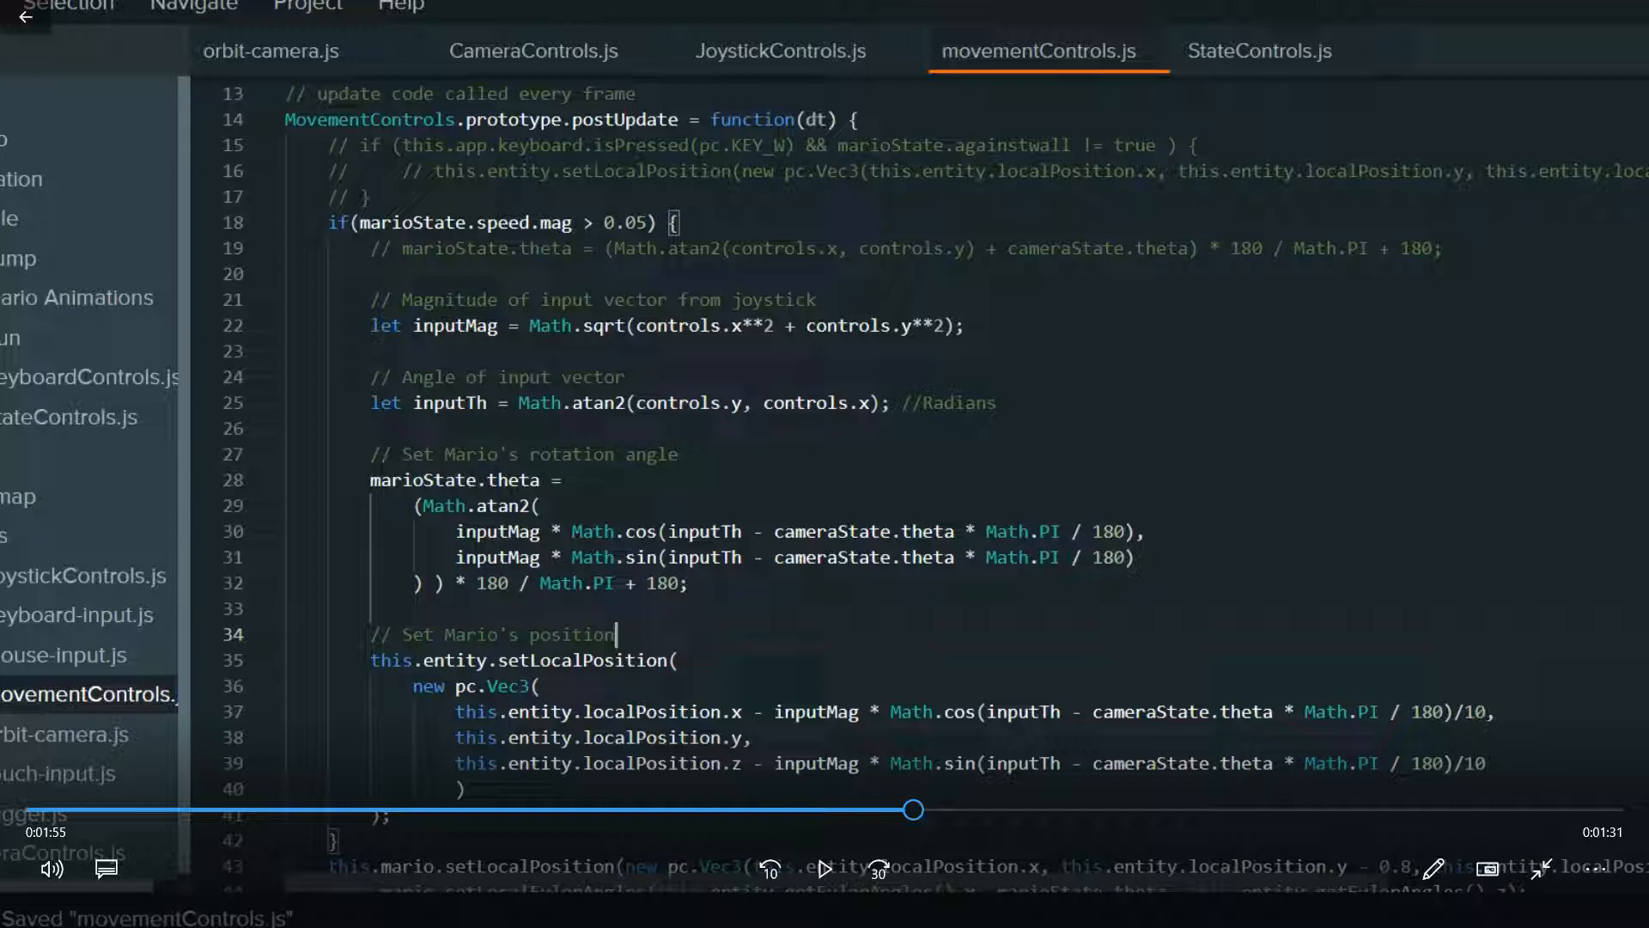
# - Add the comment '// Set Mario's rotation angle' on line 27 of movementControls.js
pyautogui.scroll(-3)
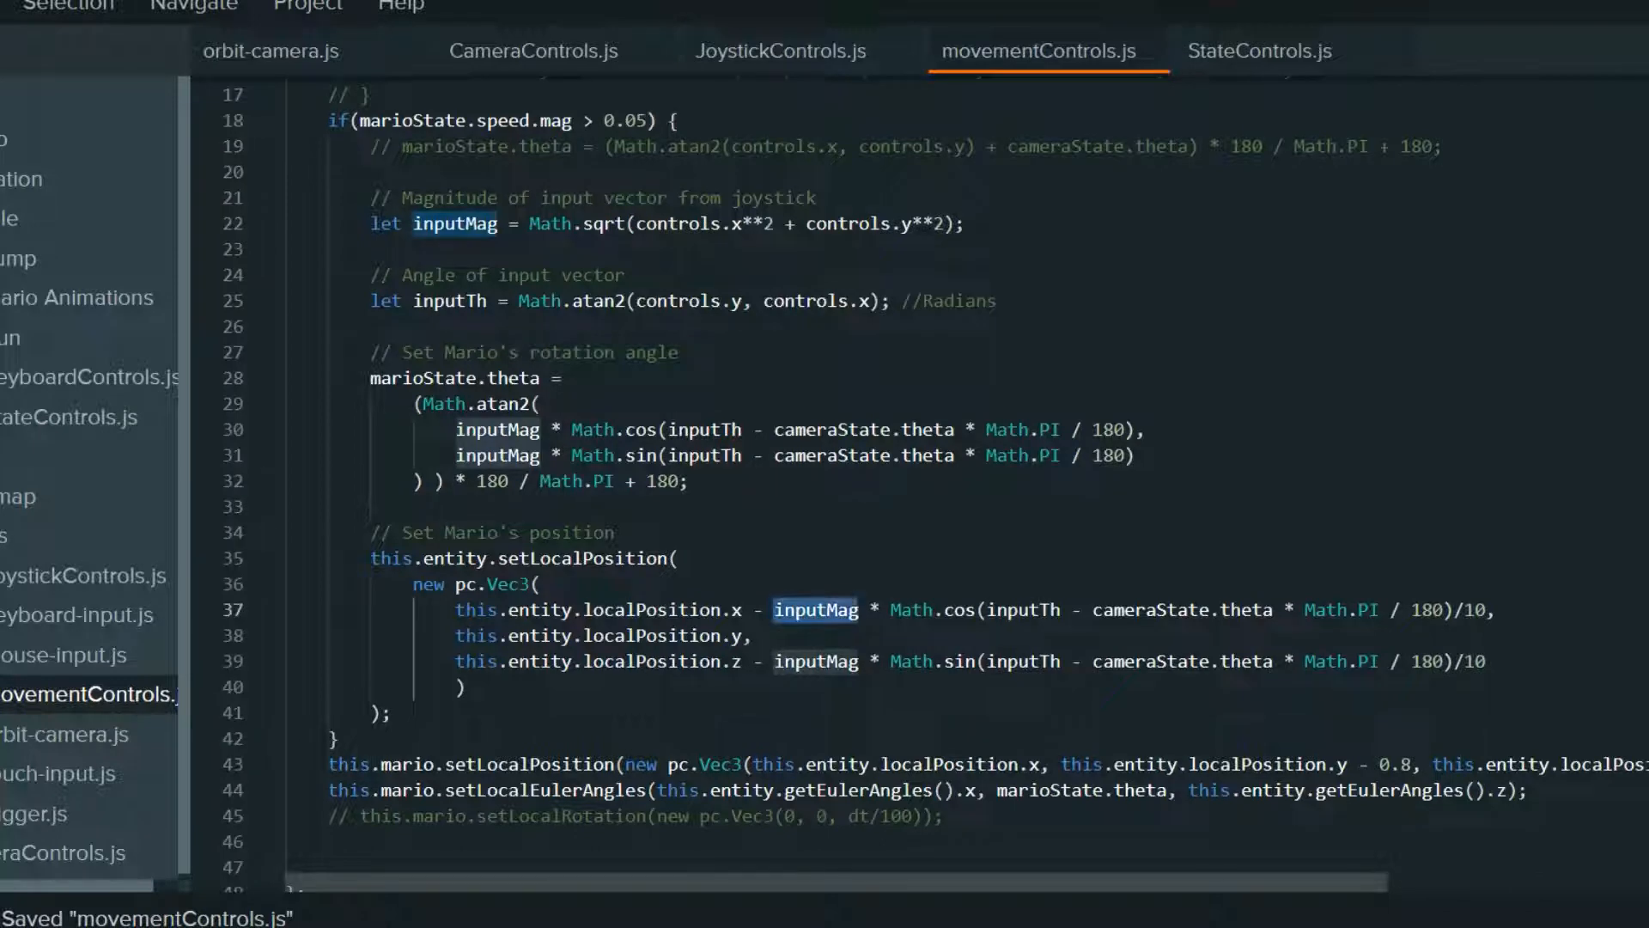
pyautogui.moveTo(891, 610); pyautogui.dragTo(1367, 610)
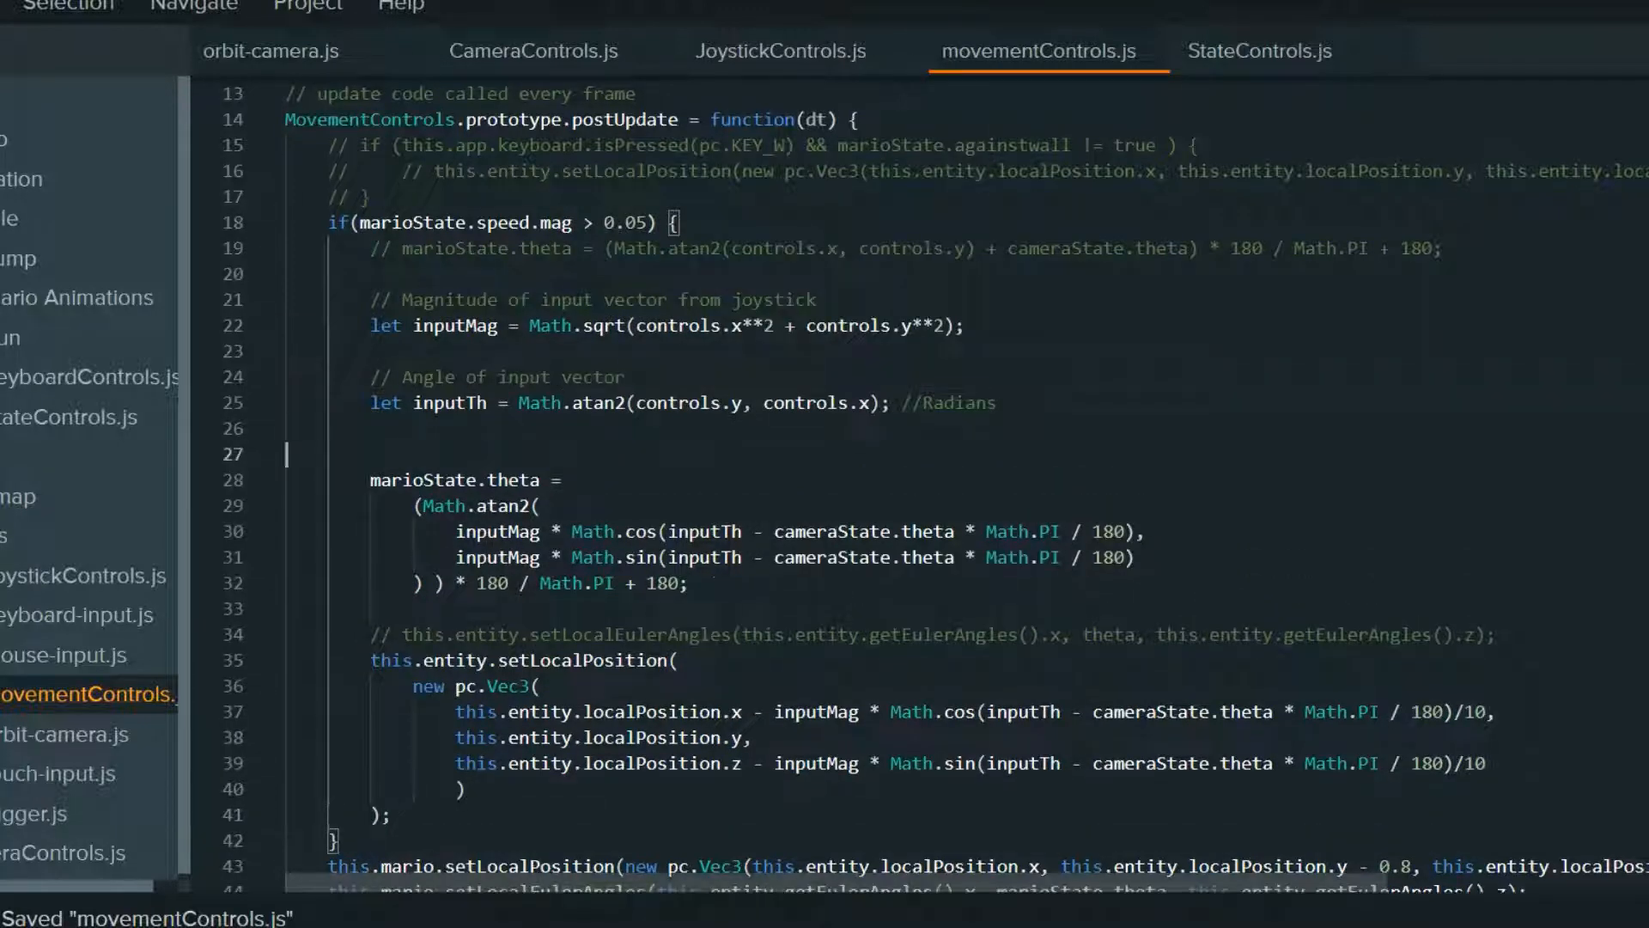
pyautogui.write("// Set Mario's rotation angle")
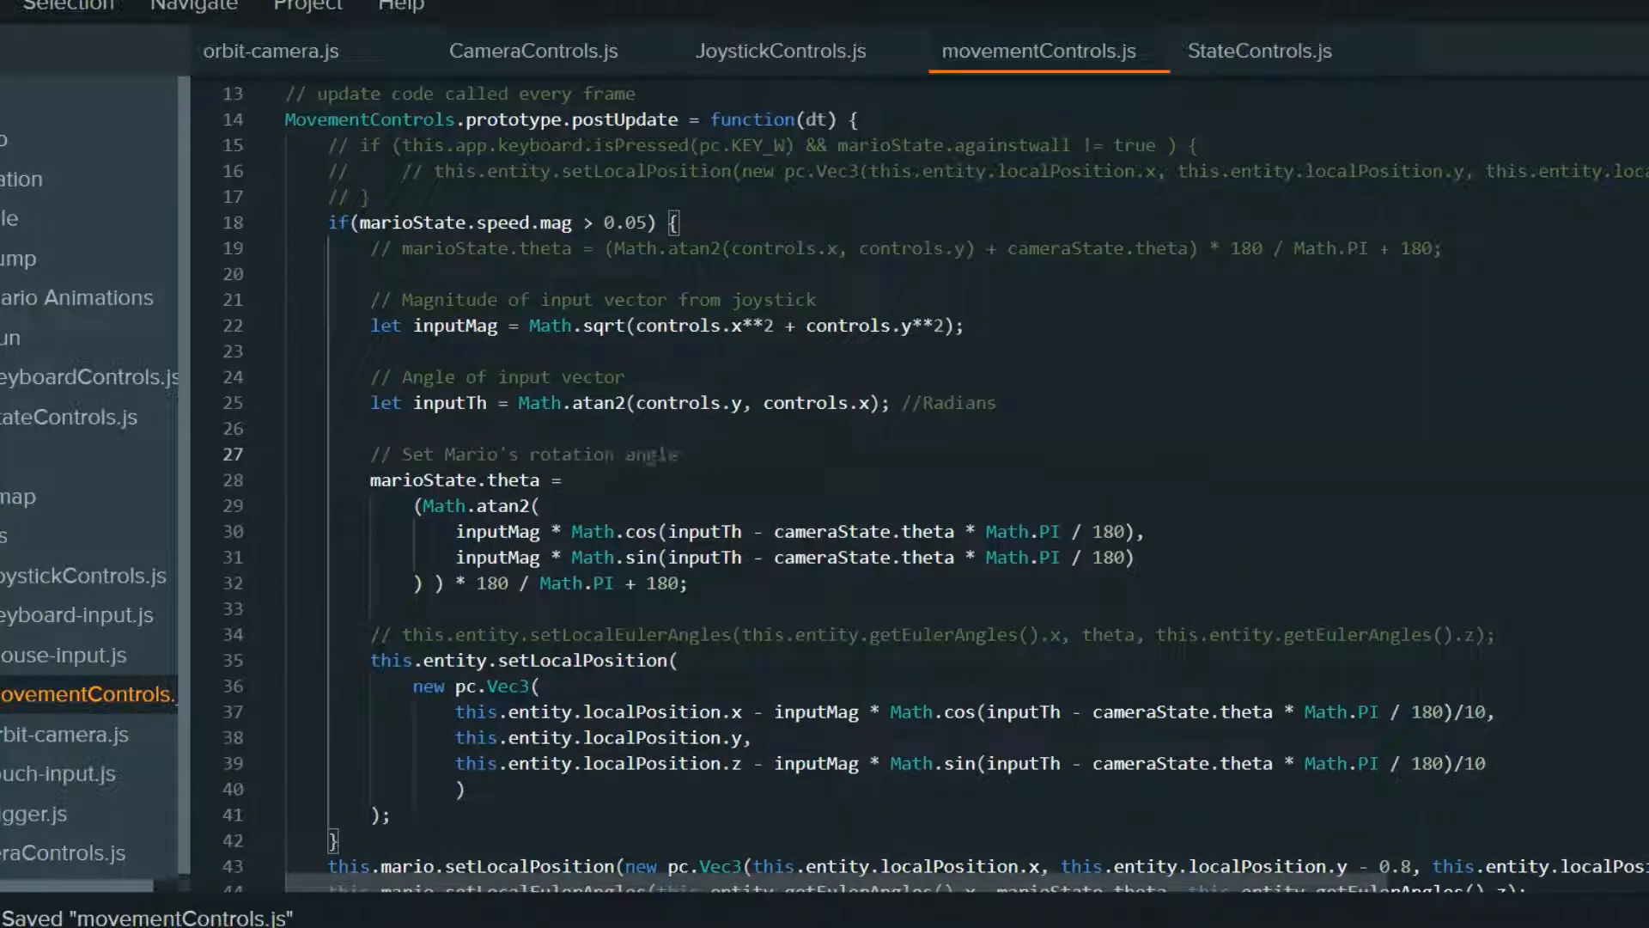